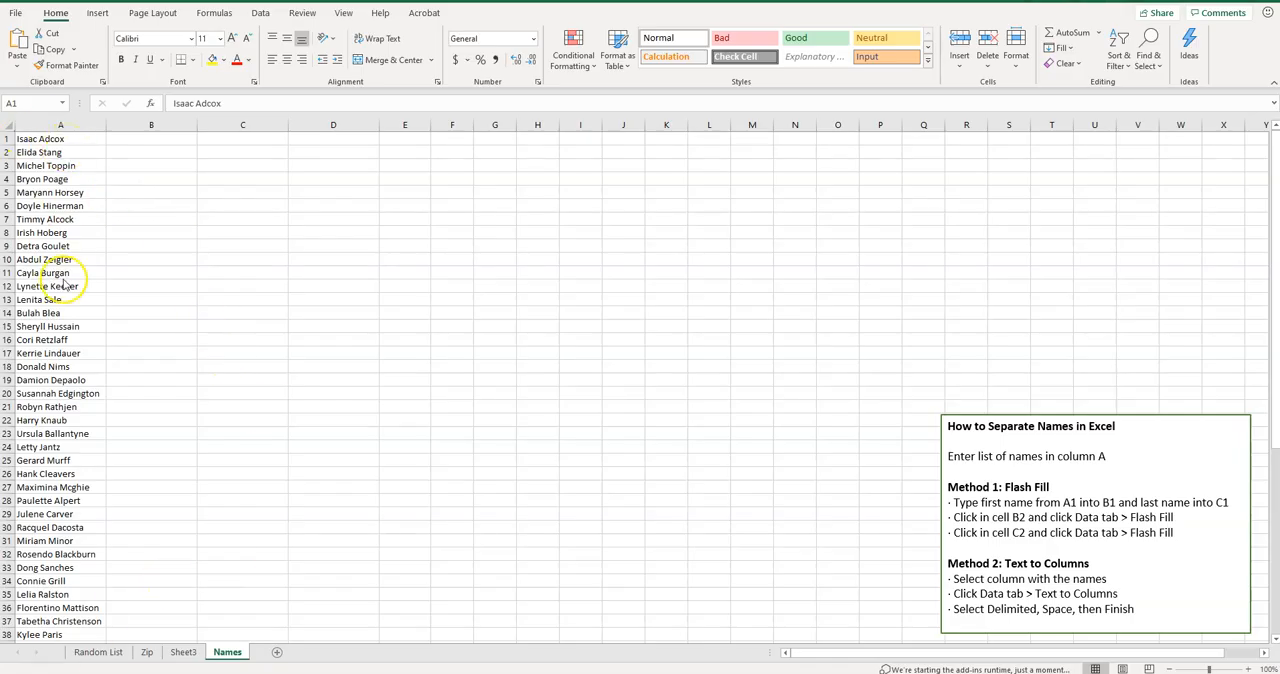
mouse_move(56, 440)
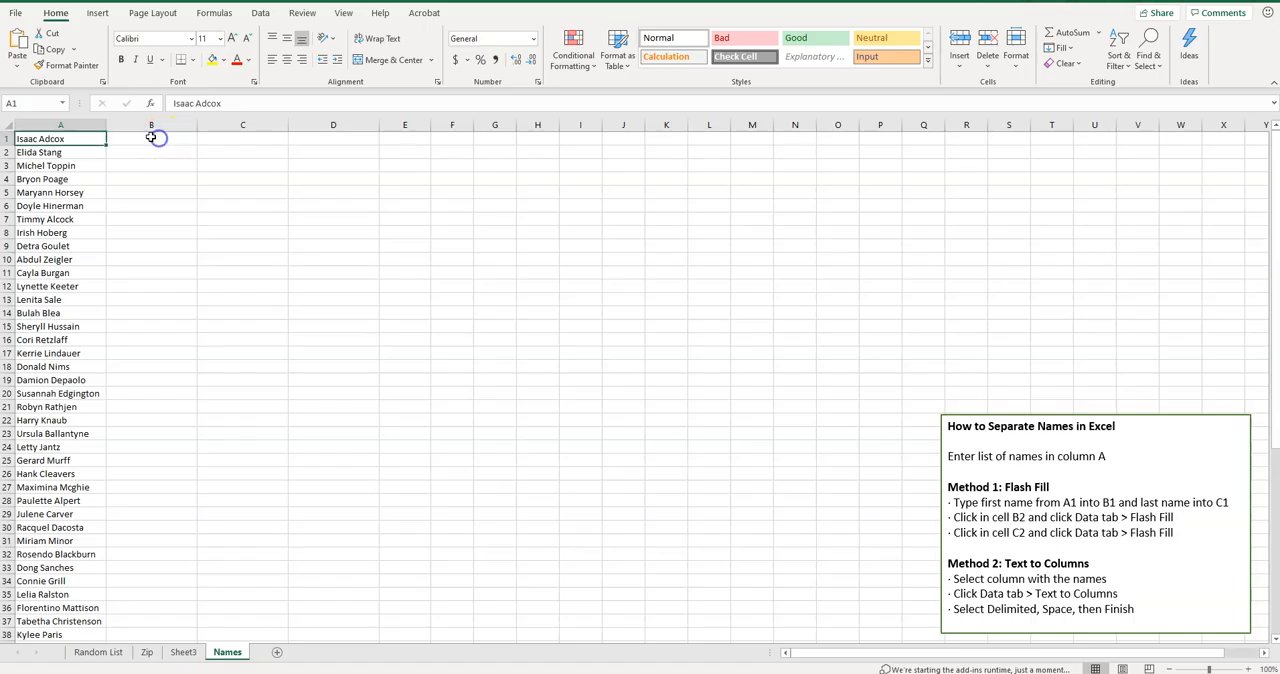
left_click(152, 138)
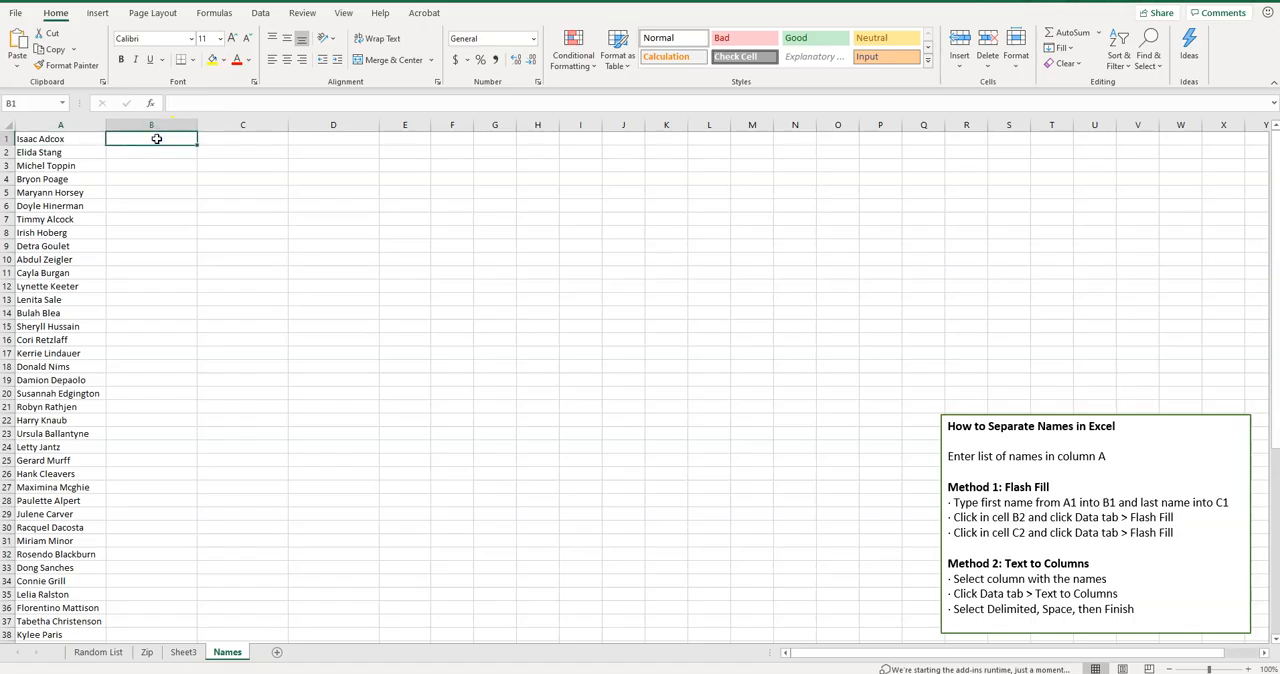
type("Isaac")
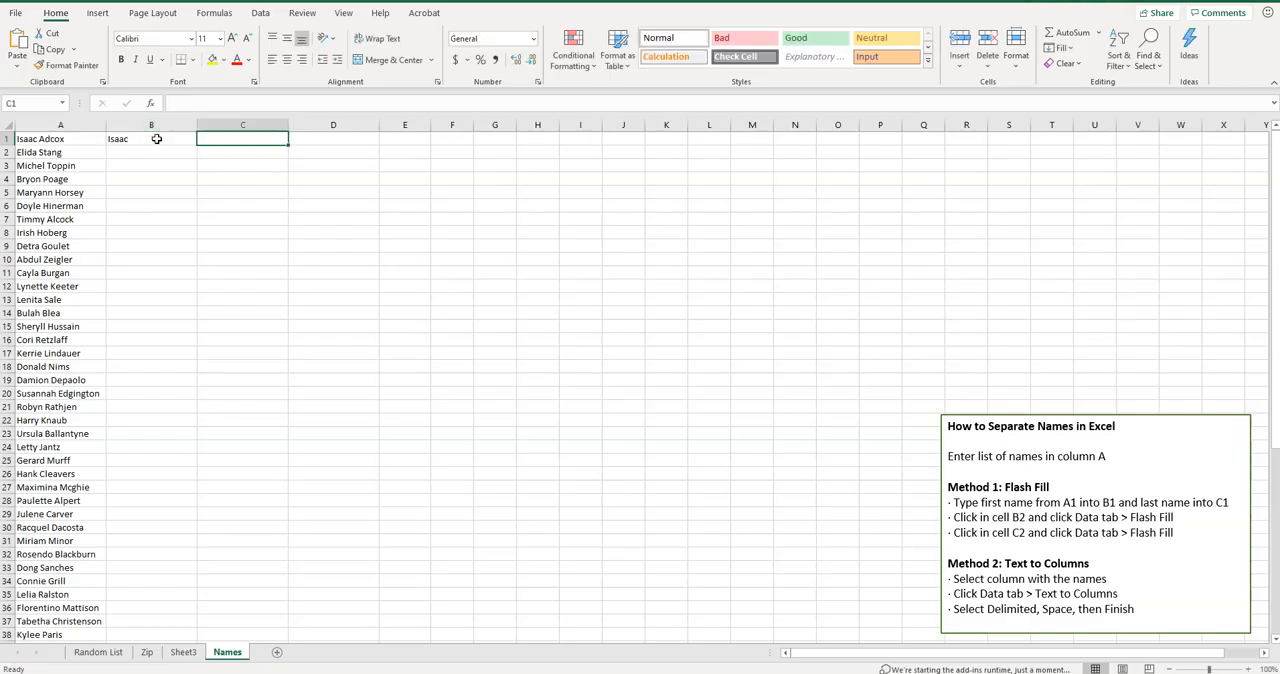
type("Adcox")
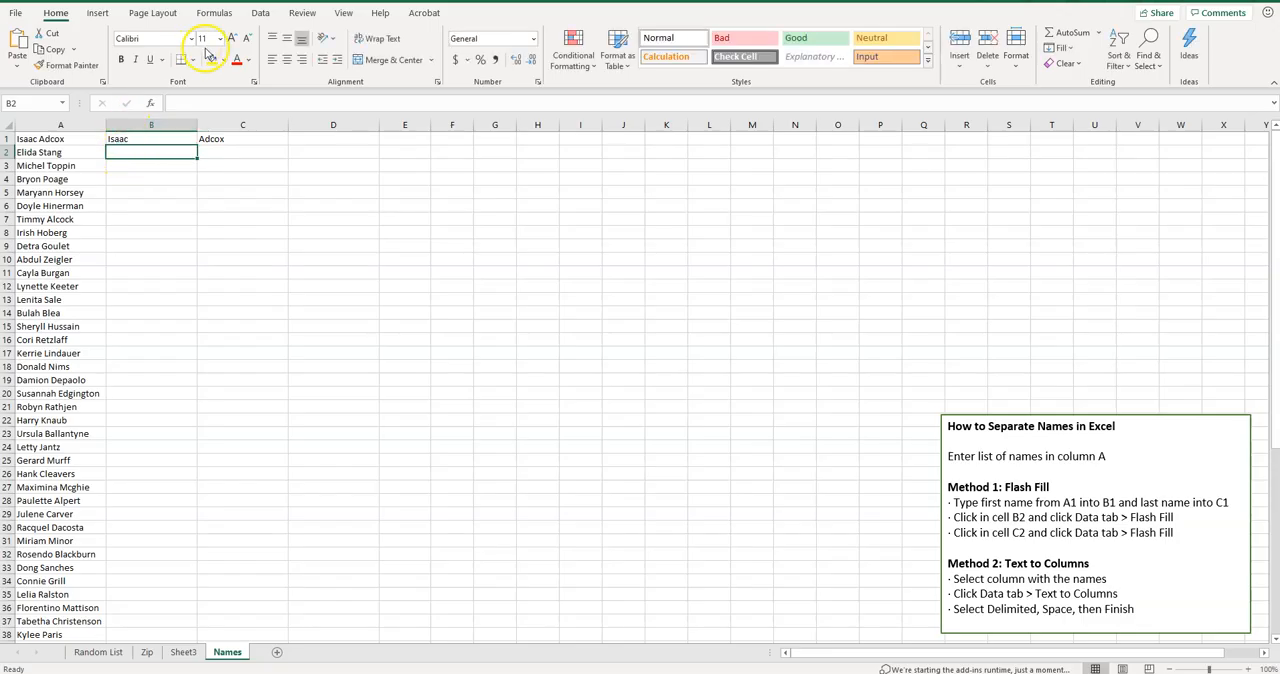
Step: Flash Fill first names down column B and last names down column C from the Data tools
left_click(260, 12)
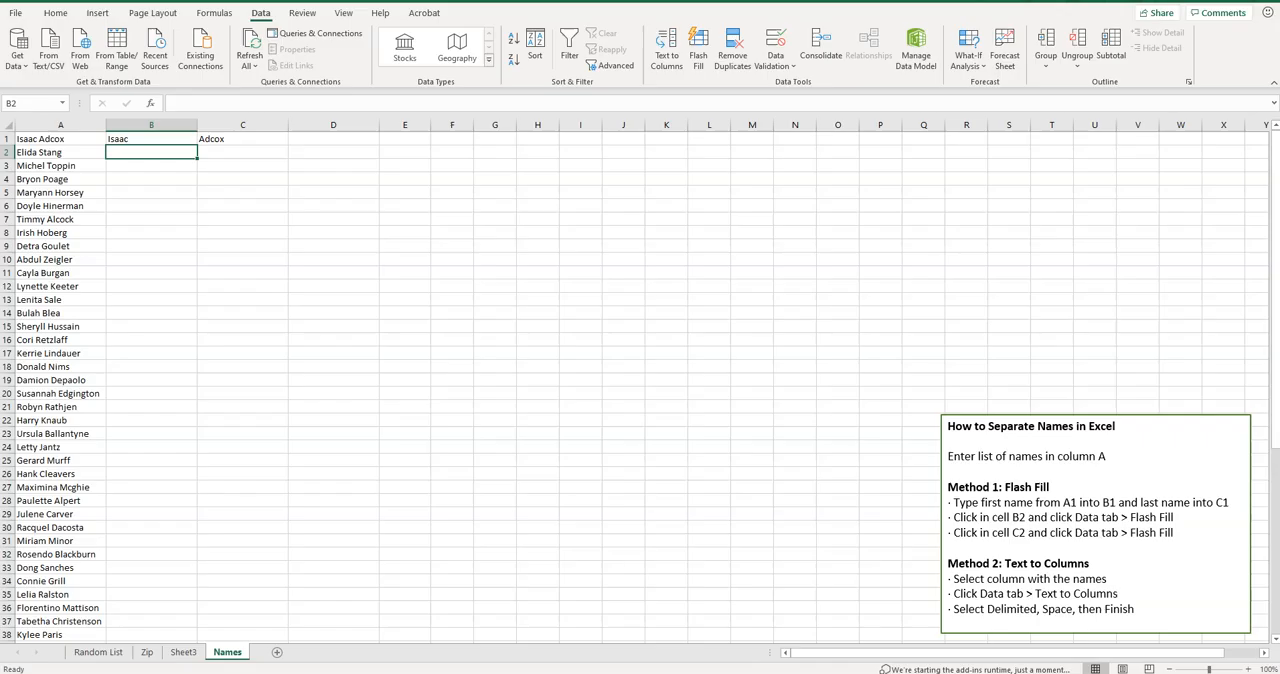
left_click(698, 48)
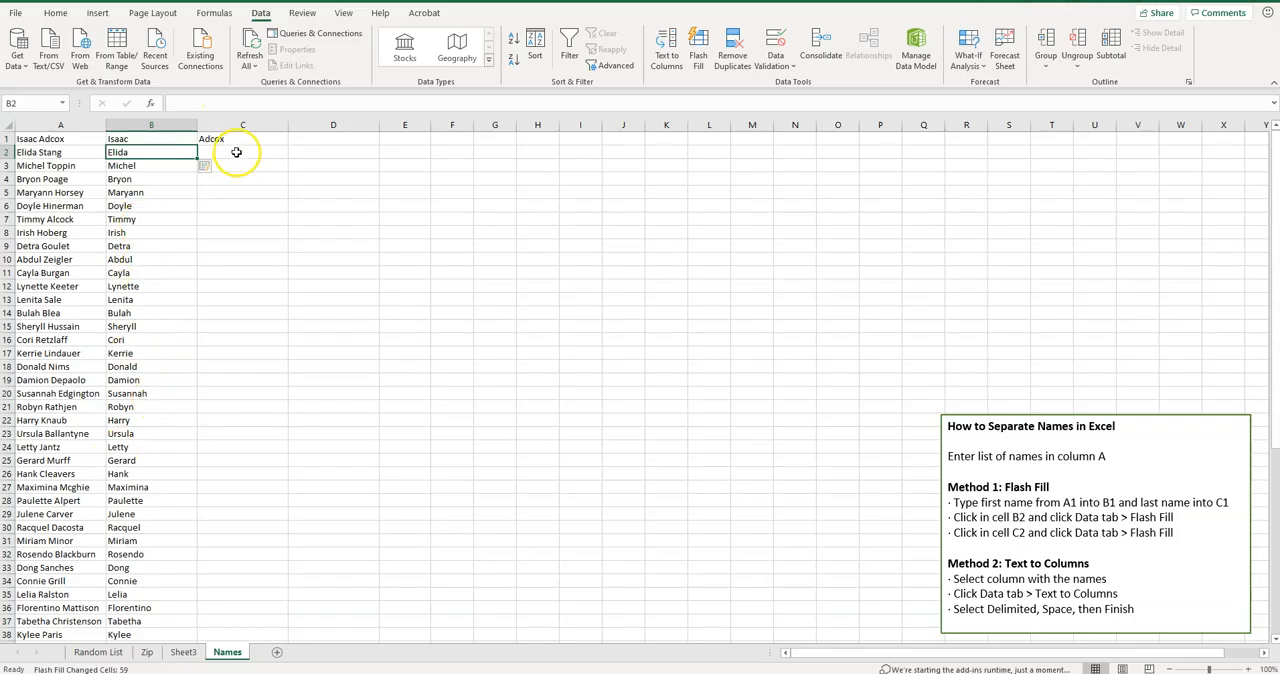
left_click(242, 152)
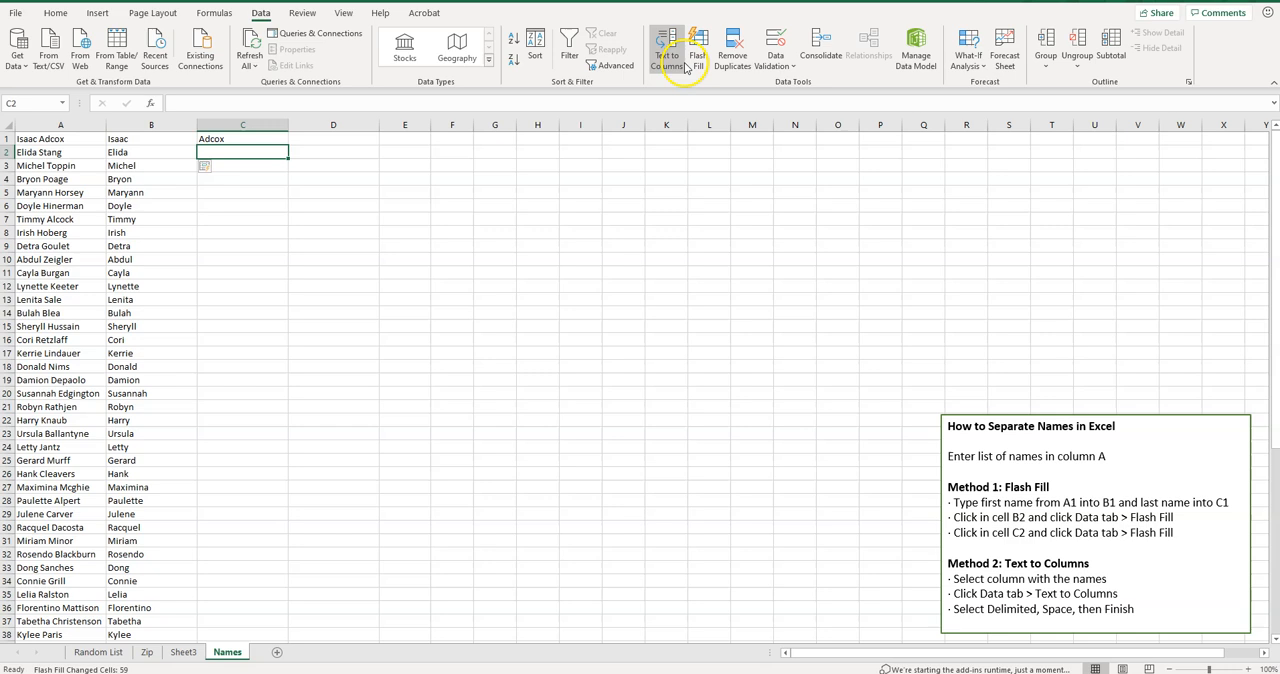
mouse_move(698, 50)
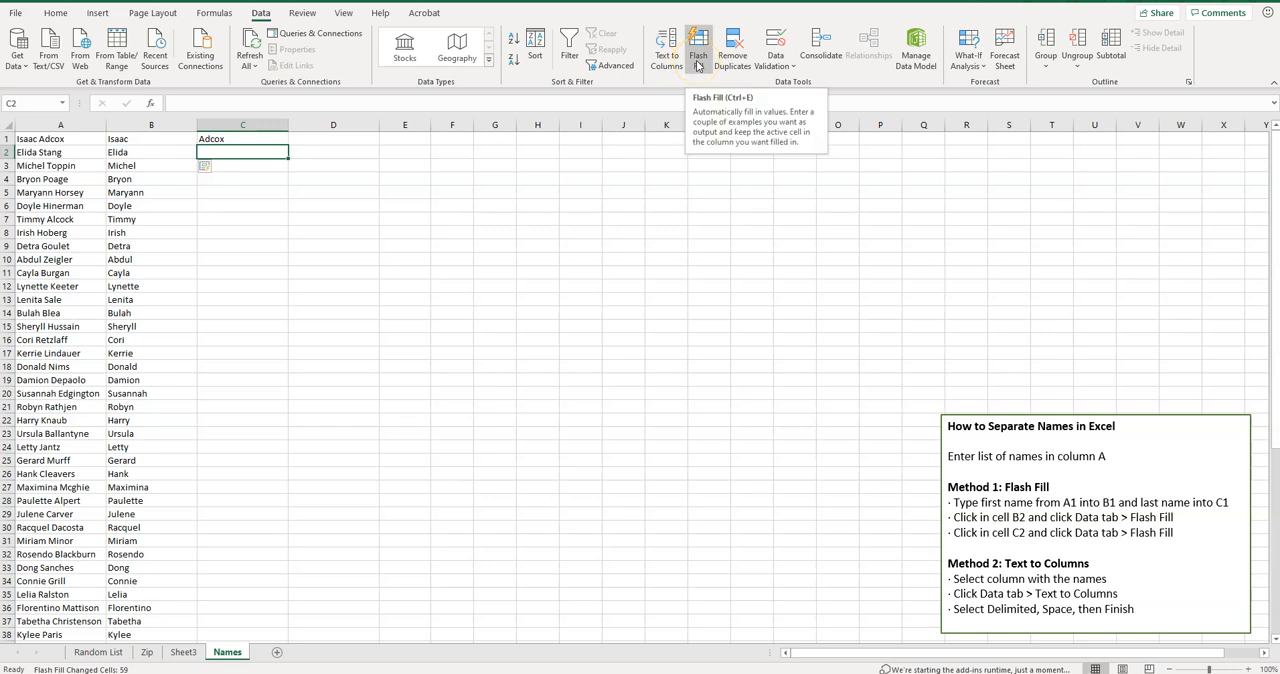
left_click(698, 48)
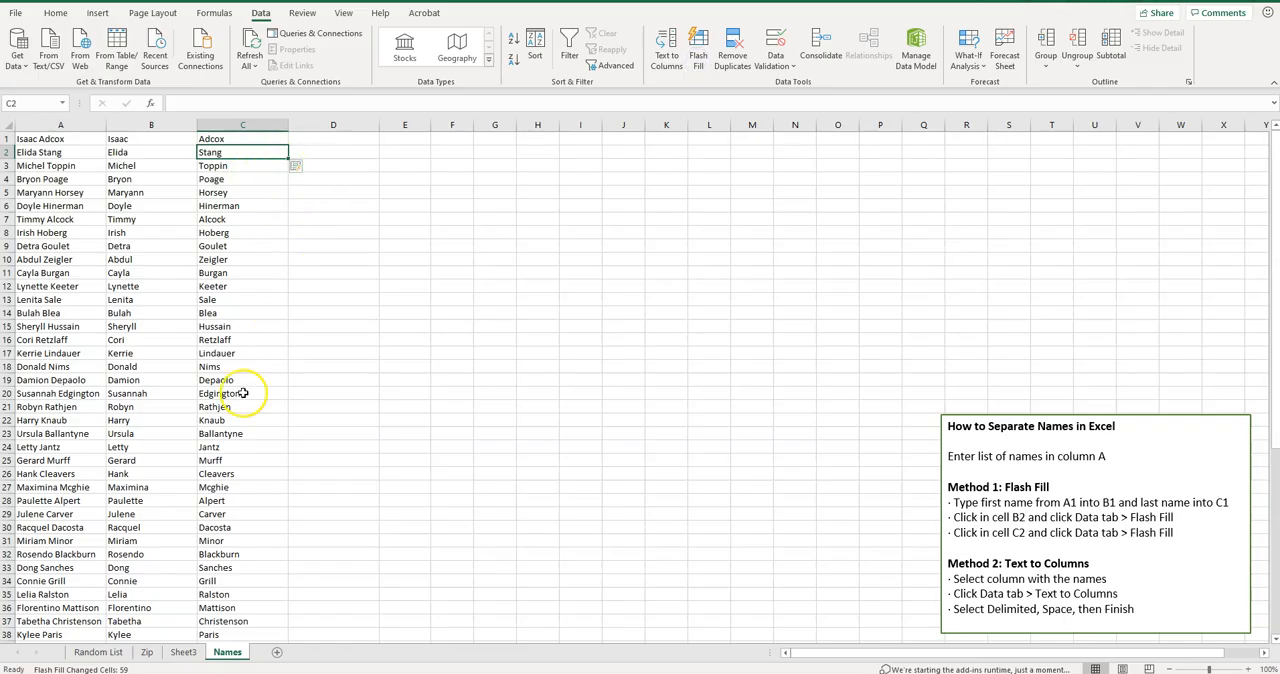
left_click(210, 152)
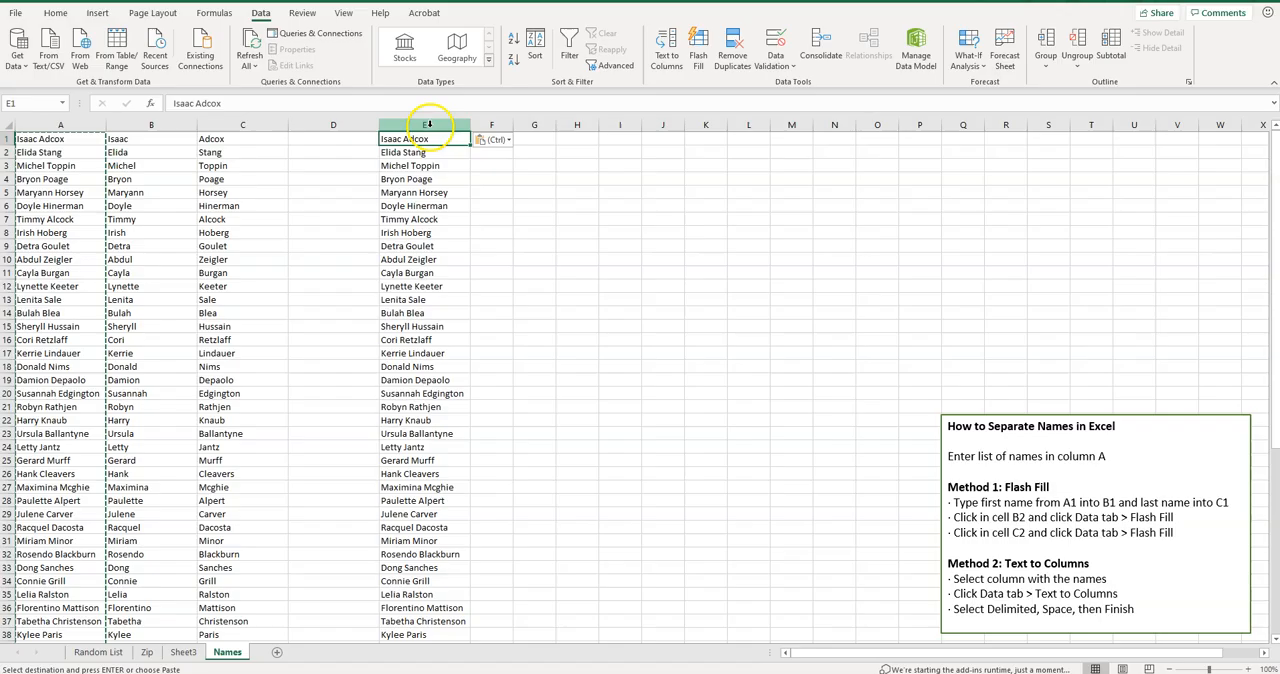
mouse_move(480, 190)
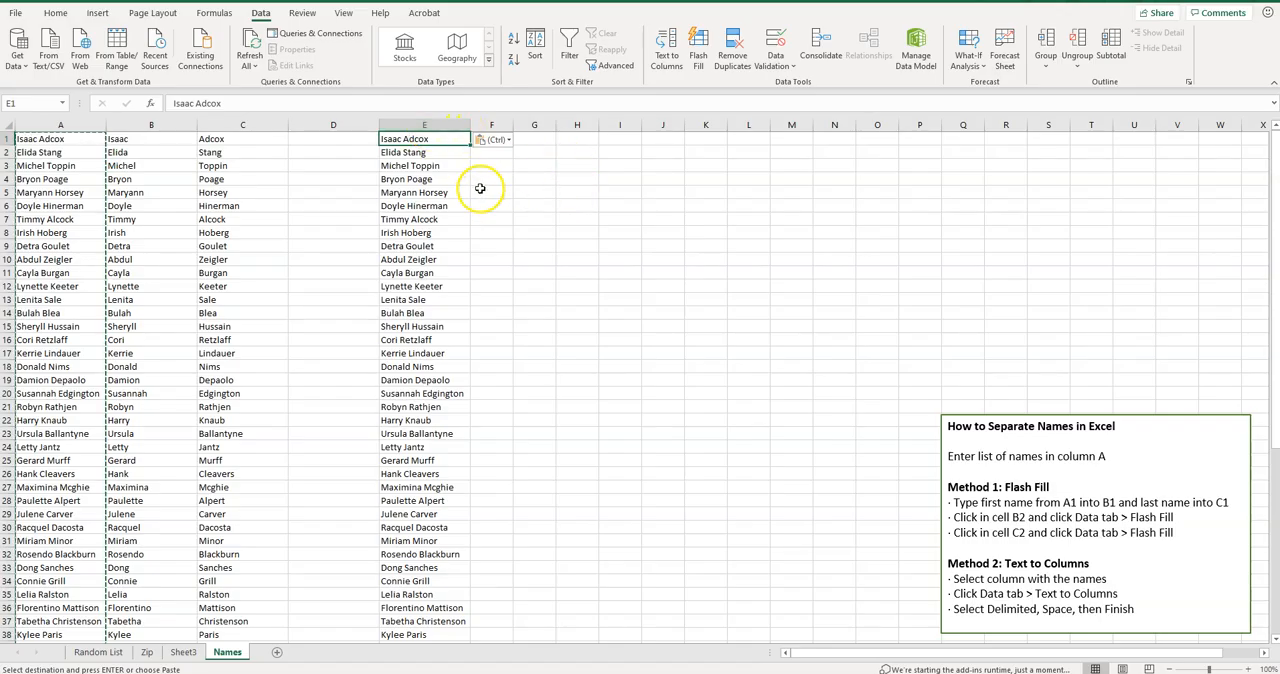
mouse_move(398, 260)
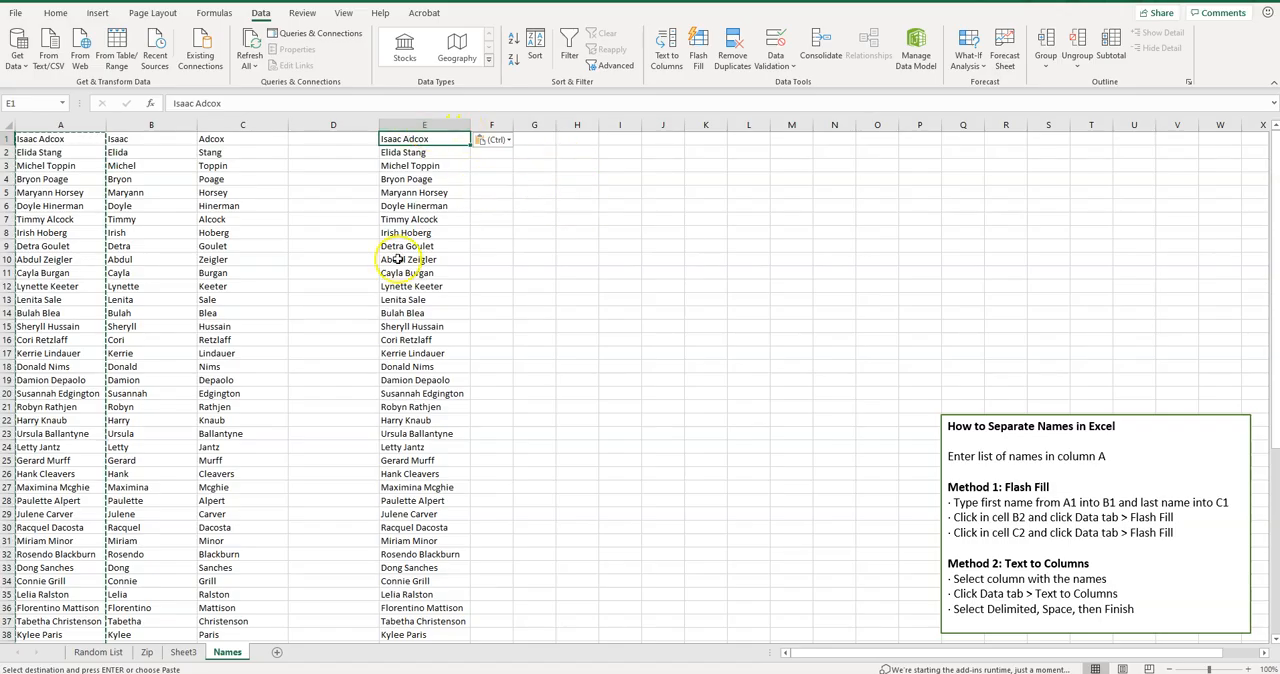
mouse_move(484, 192)
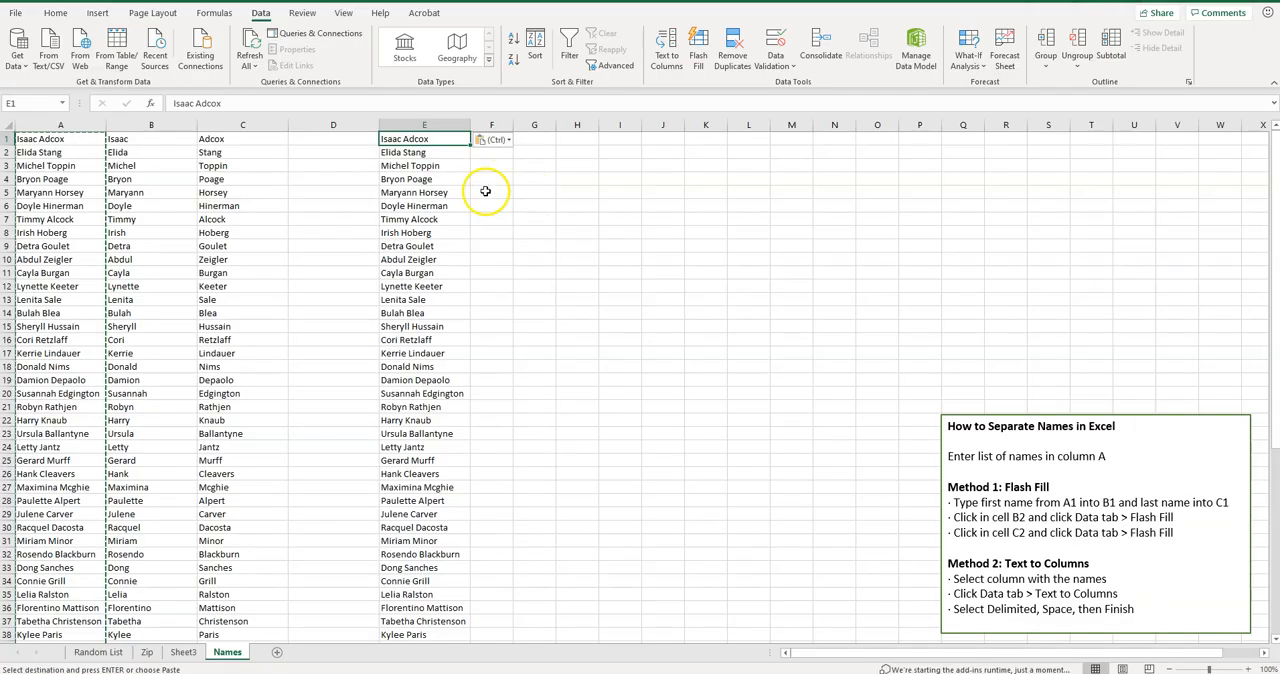
mouse_move(518, 212)
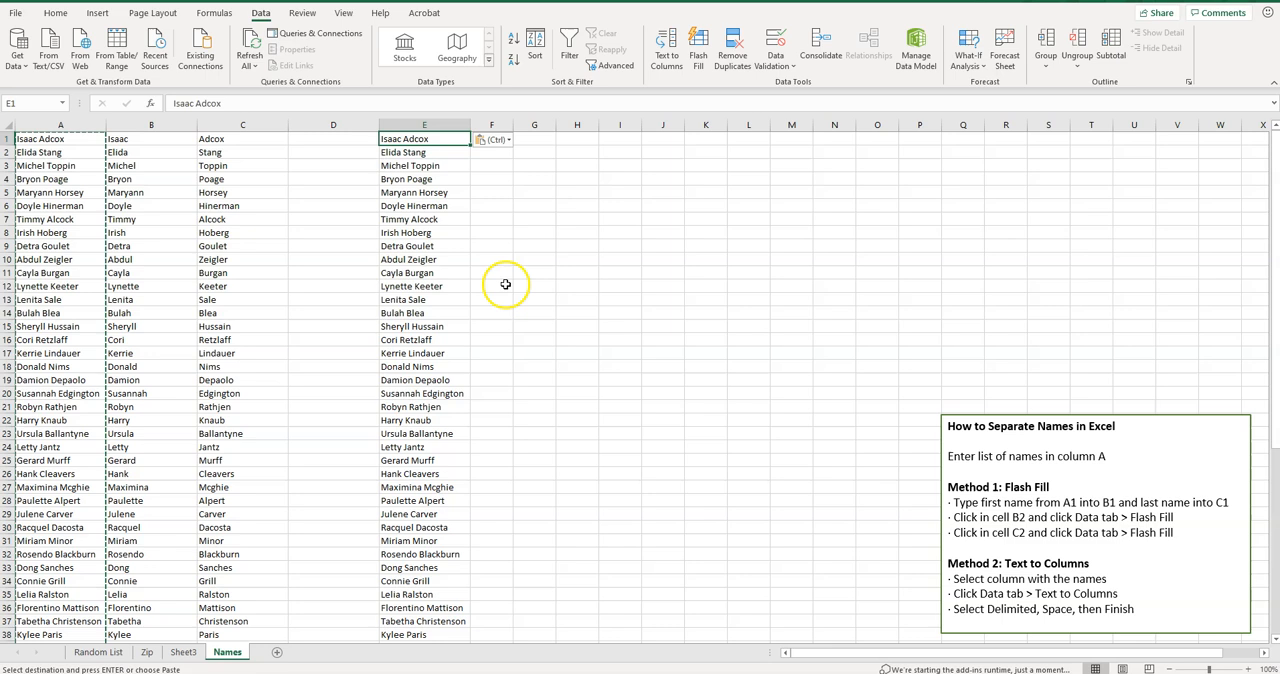
mouse_move(484, 184)
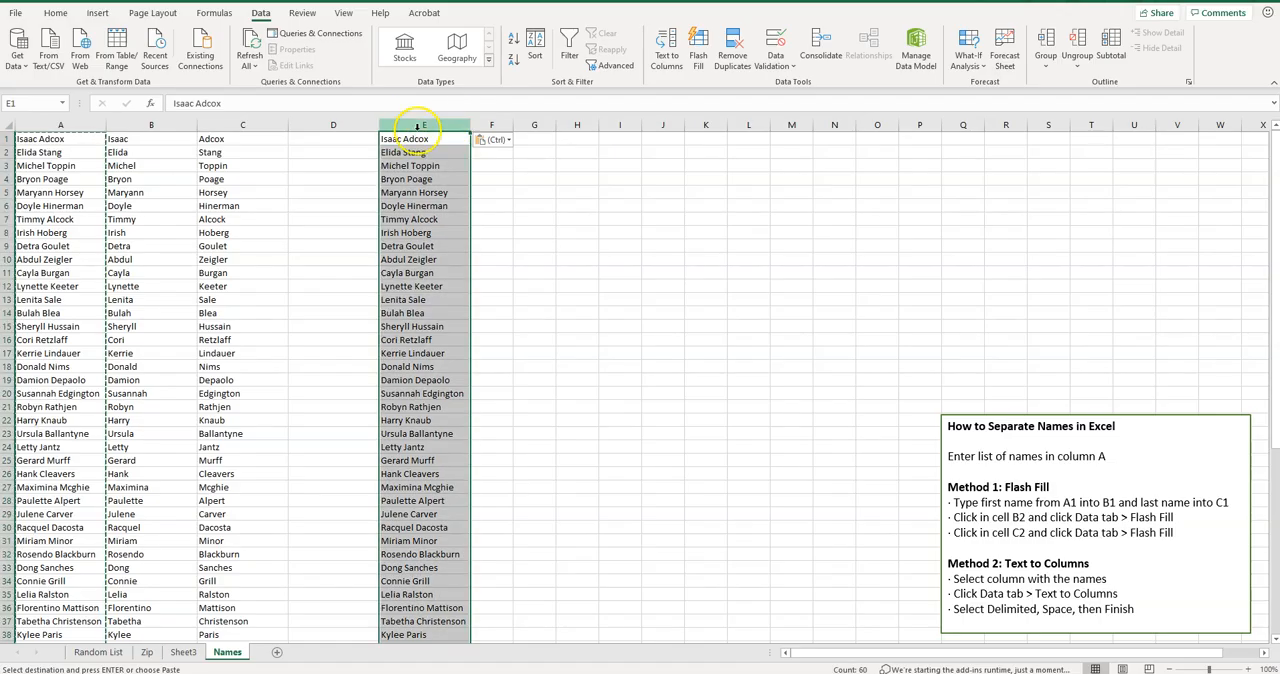
mouse_move(260, 12)
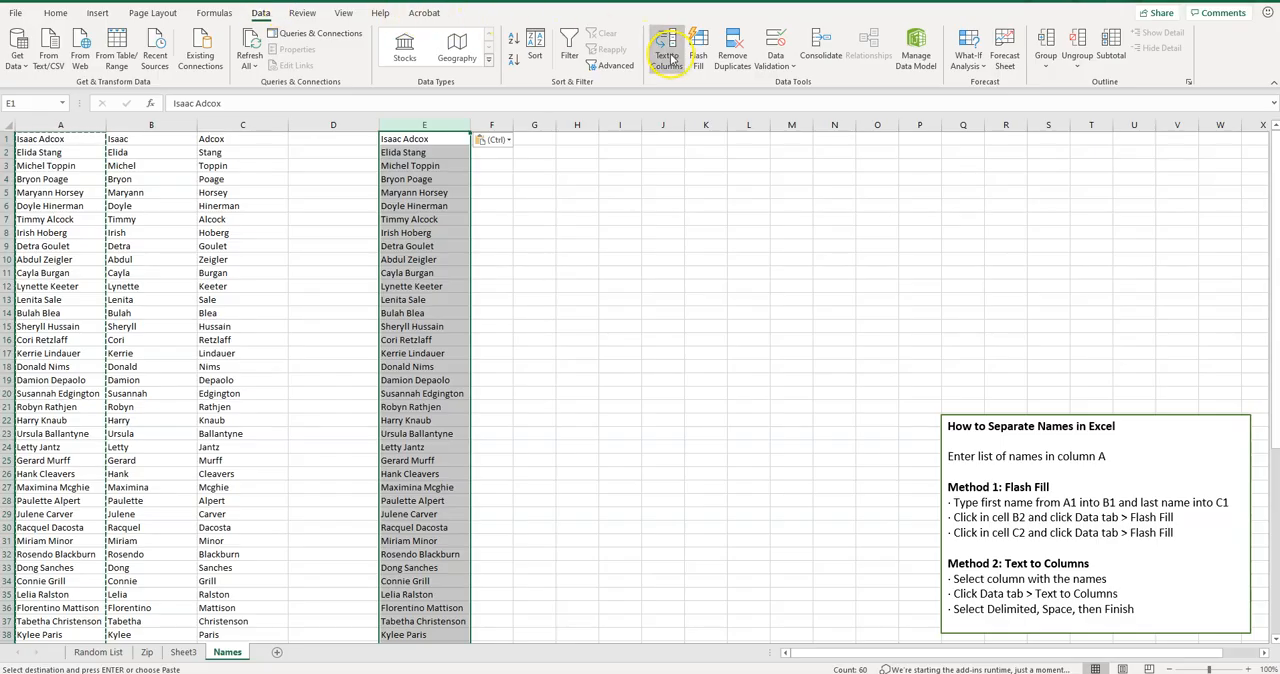
Step: Split column E with Text to Columns, delimited by space, into first names (E) and last names (F)
left_click(666, 48)
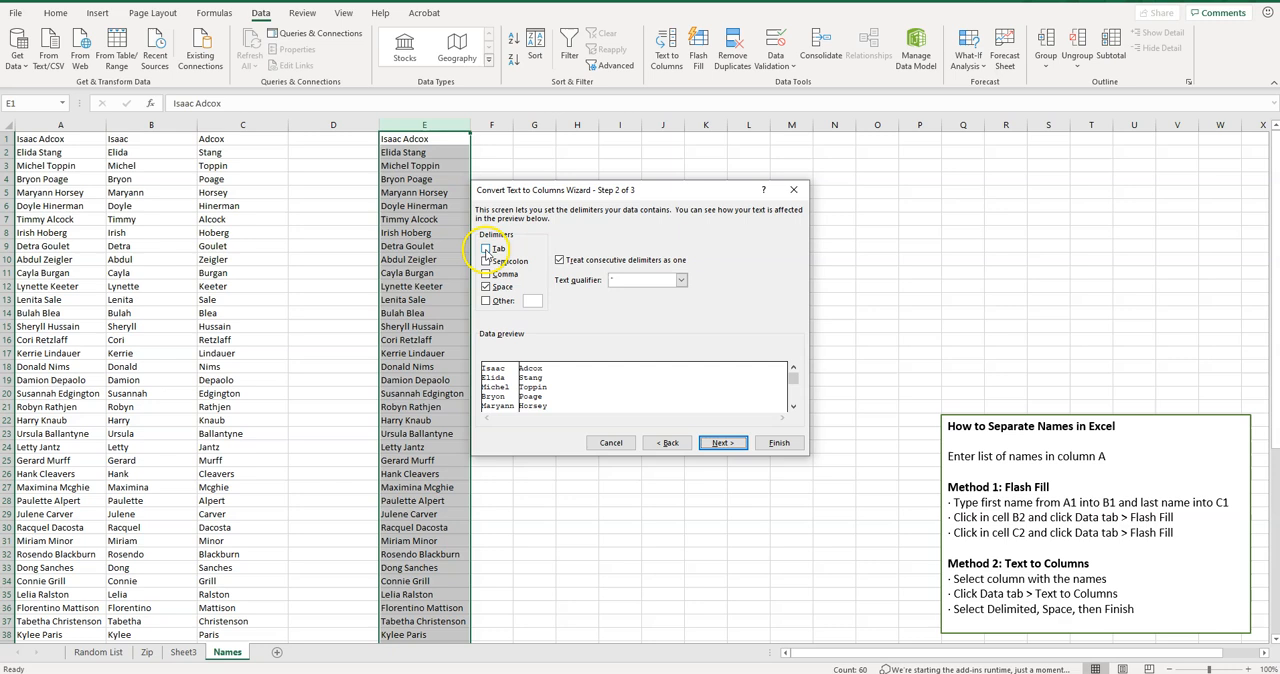
left_click(488, 248)
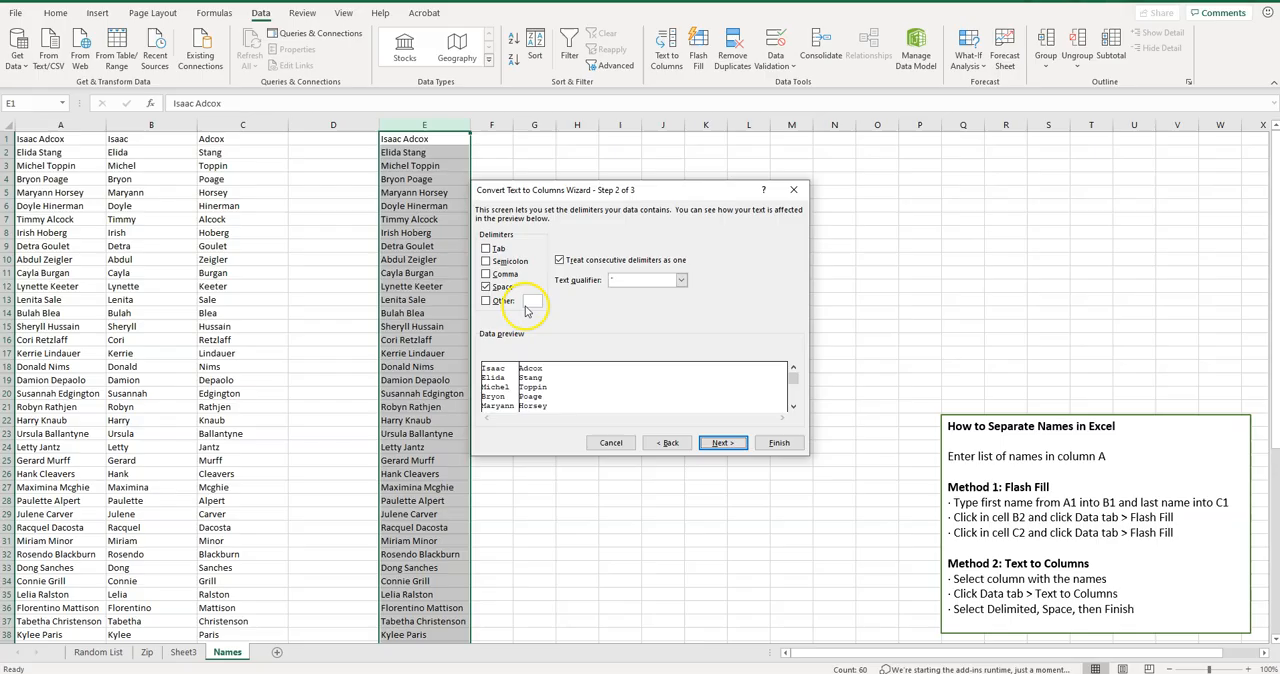
mouse_move(548, 358)
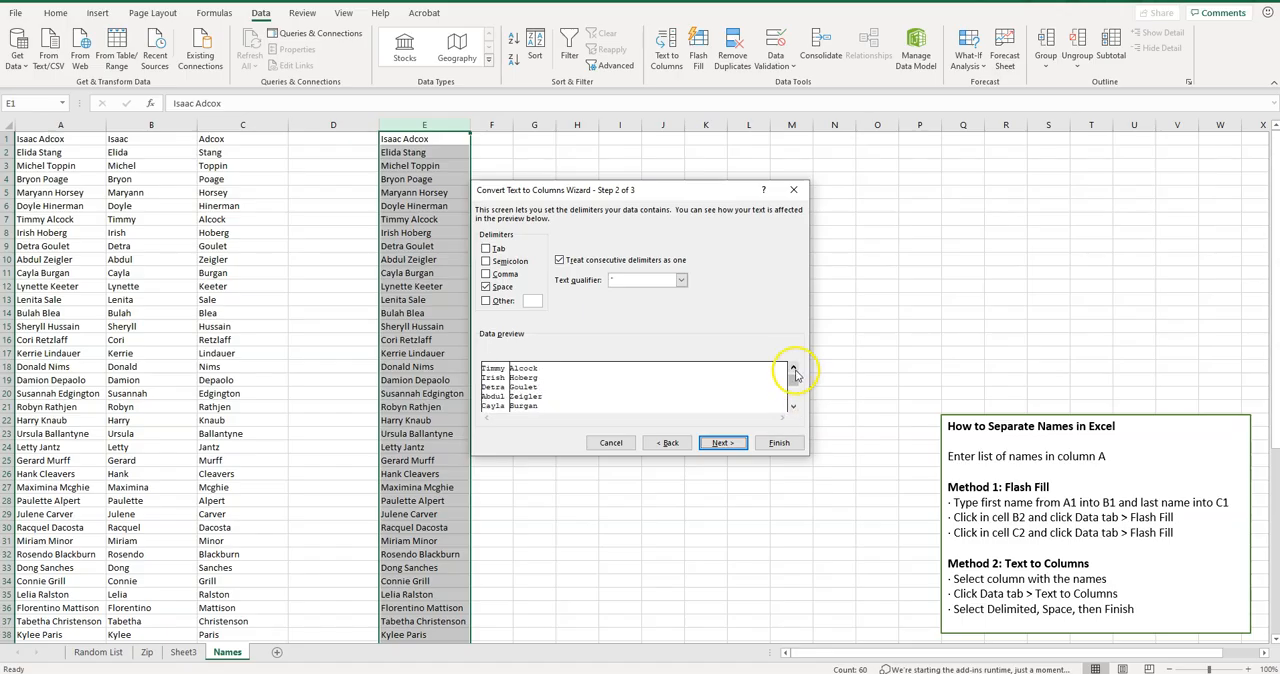
left_click(796, 368)
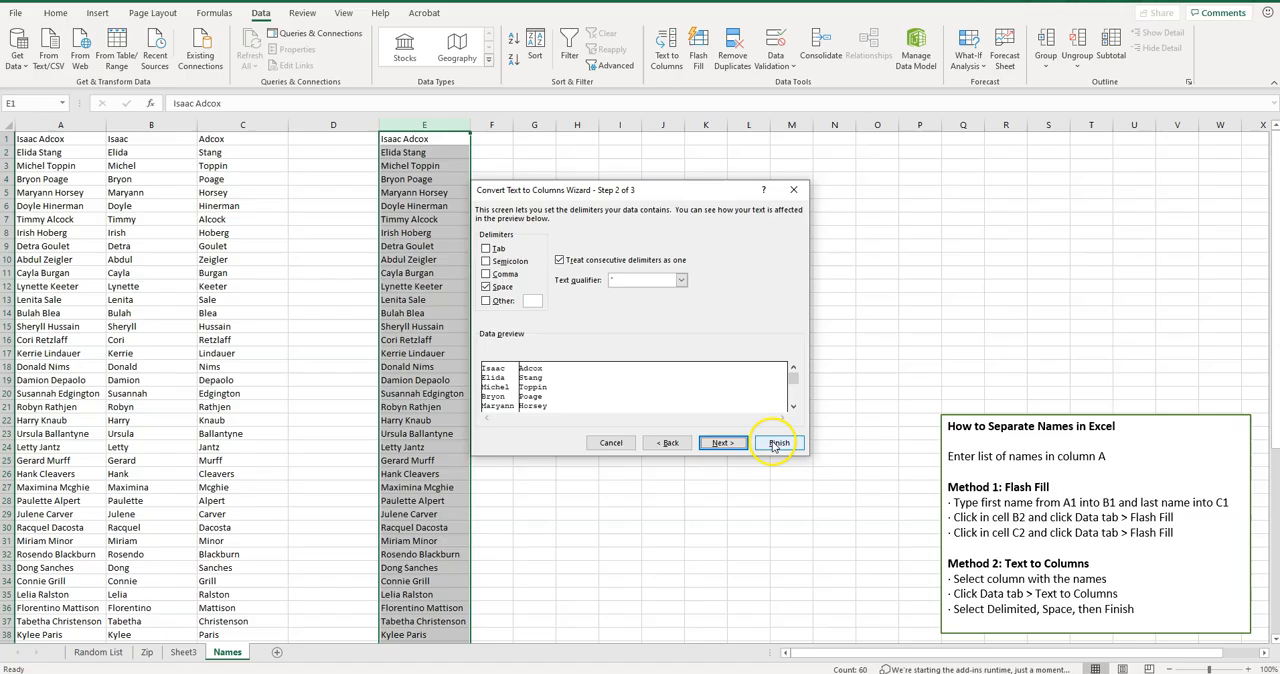
left_click(778, 444)
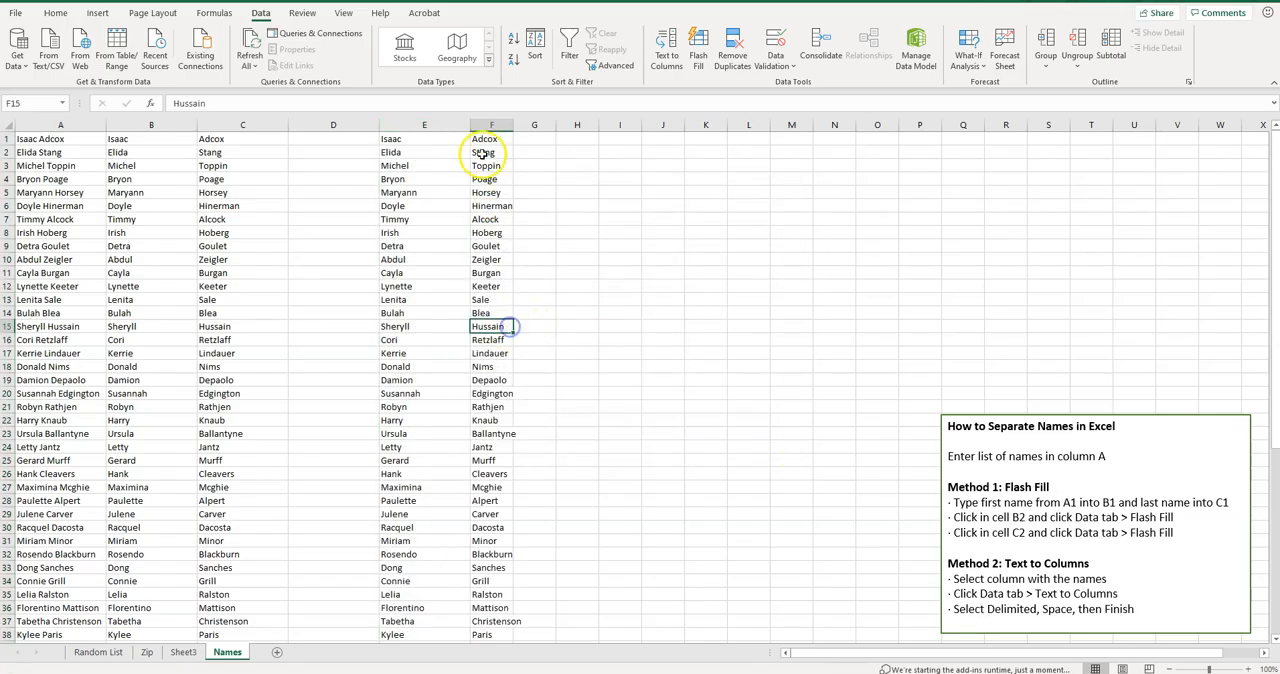
left_click(492, 140)
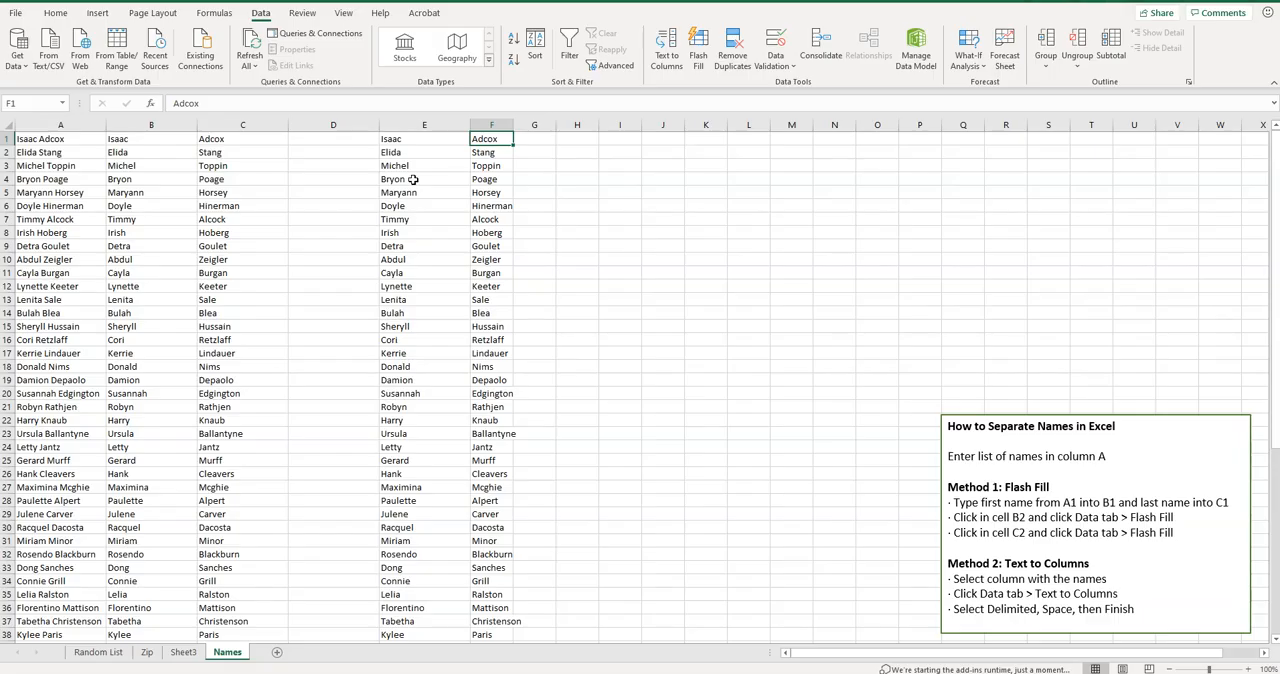
mouse_move(400, 226)
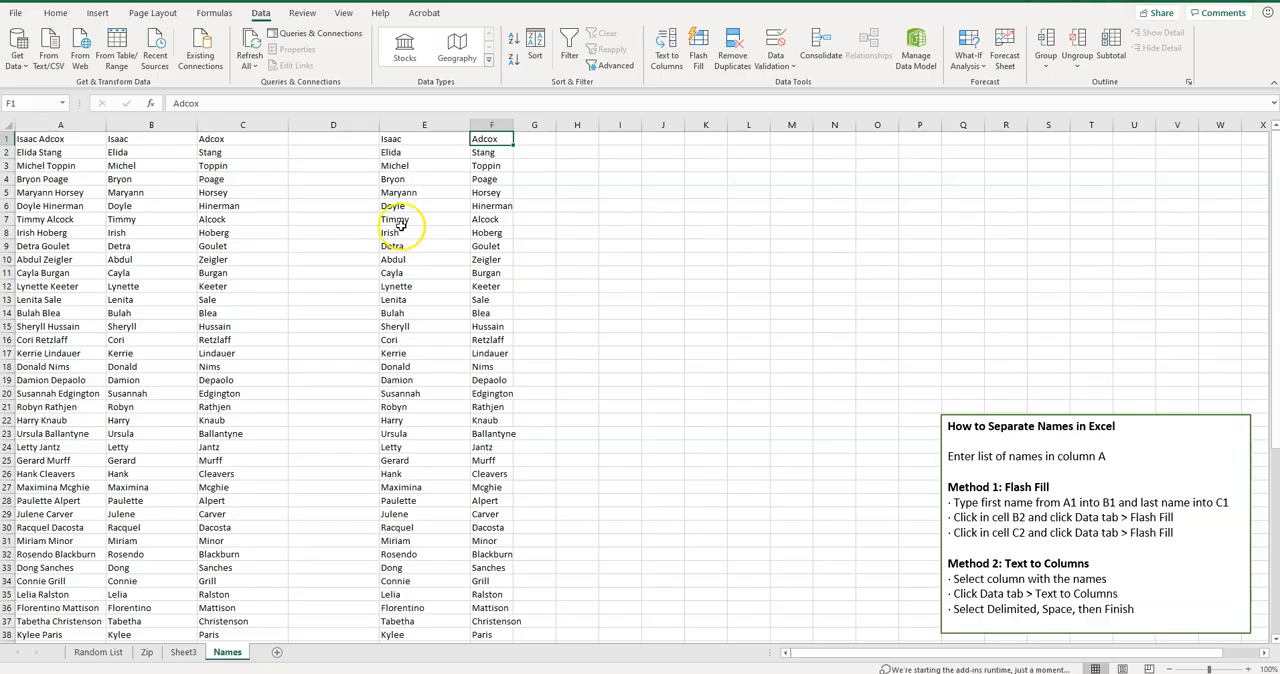